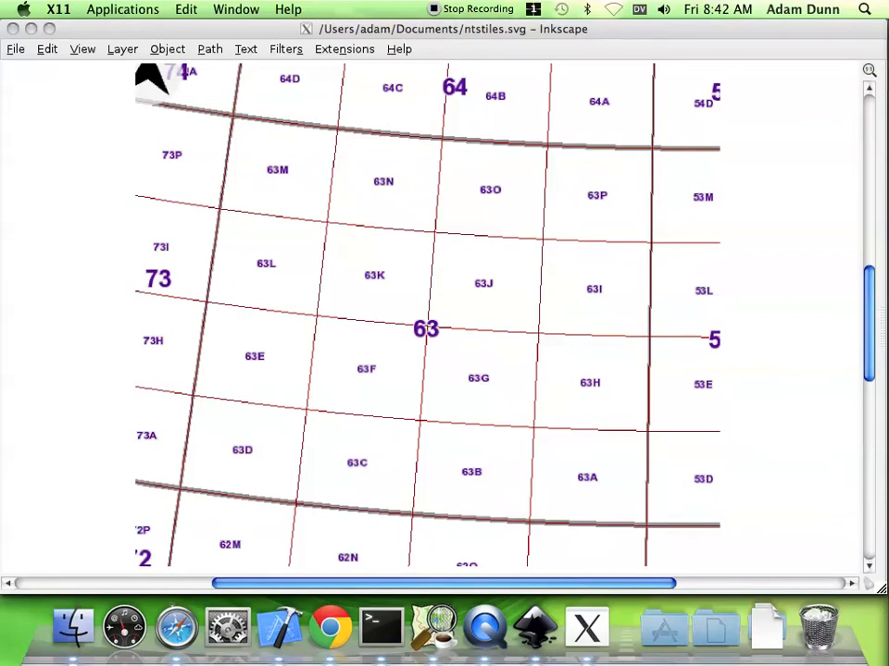
Zoom in on NTS sheet 63J to reveal its sixteen sub-sheets 63J1–63J16
left_click(243, 450)
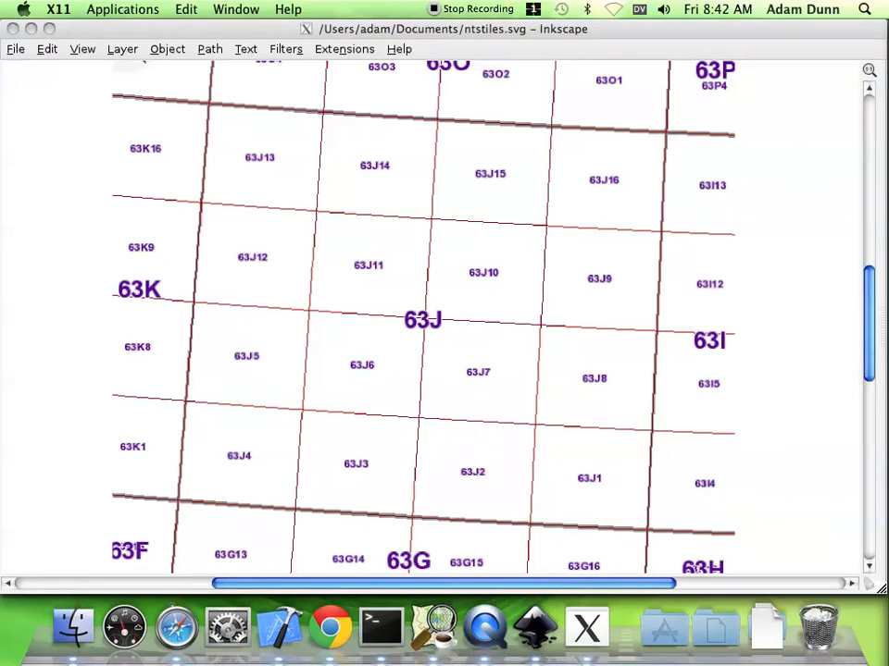
Bring the quadrant diagram numbered 0–3 with nested subdivisions into view
left_click(238, 455)
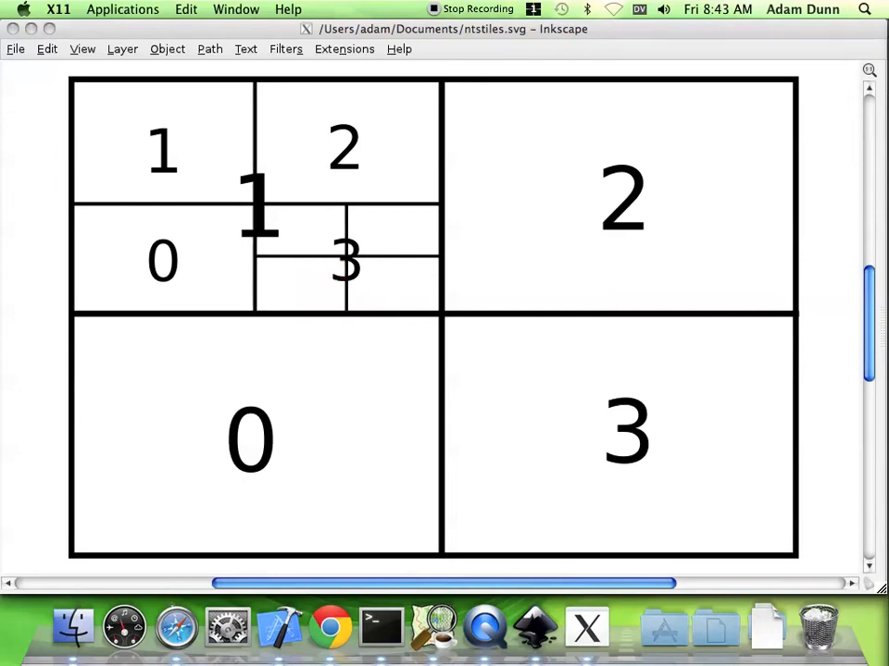
Search Google for 'toporama' in Chrome and open the Atlas of Canada Toporama result
left_click(256, 194)
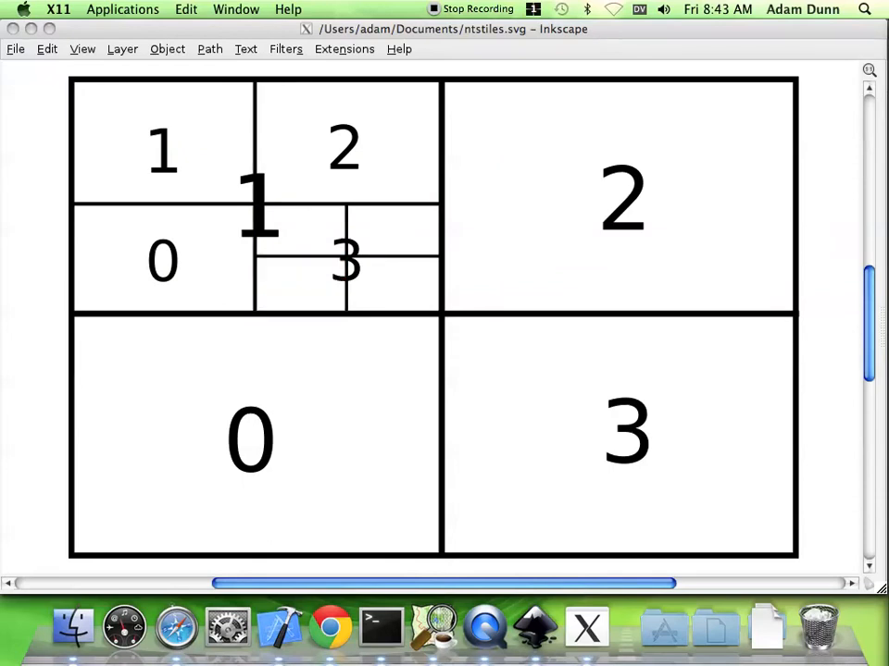
mouse_move(329, 628)
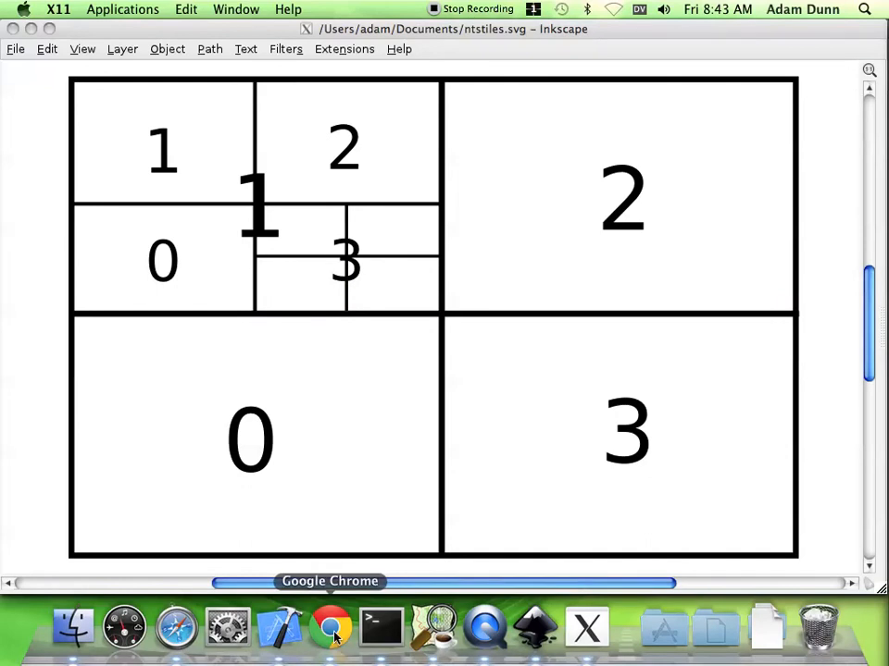
left_click(329, 628)
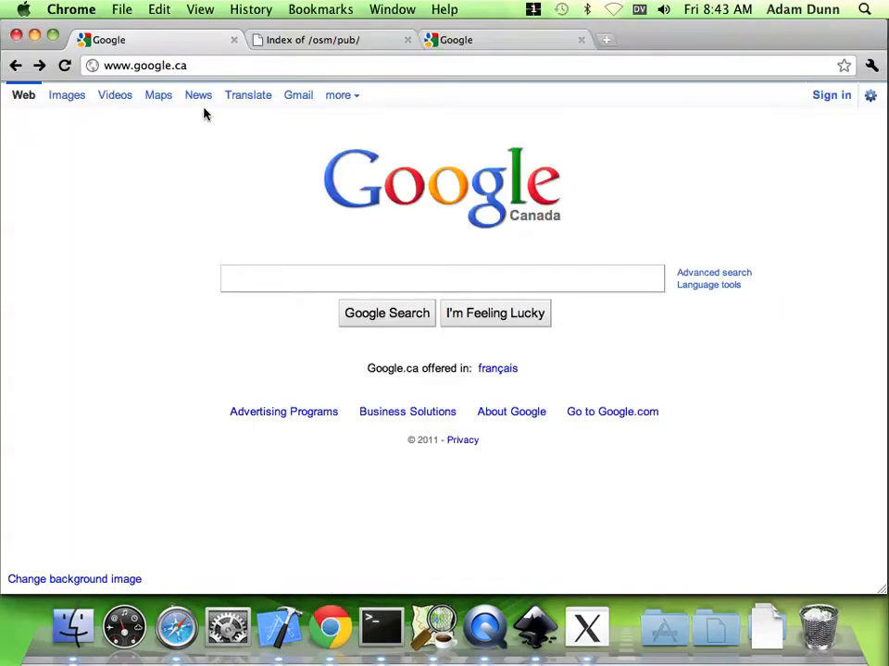
type("toporama")
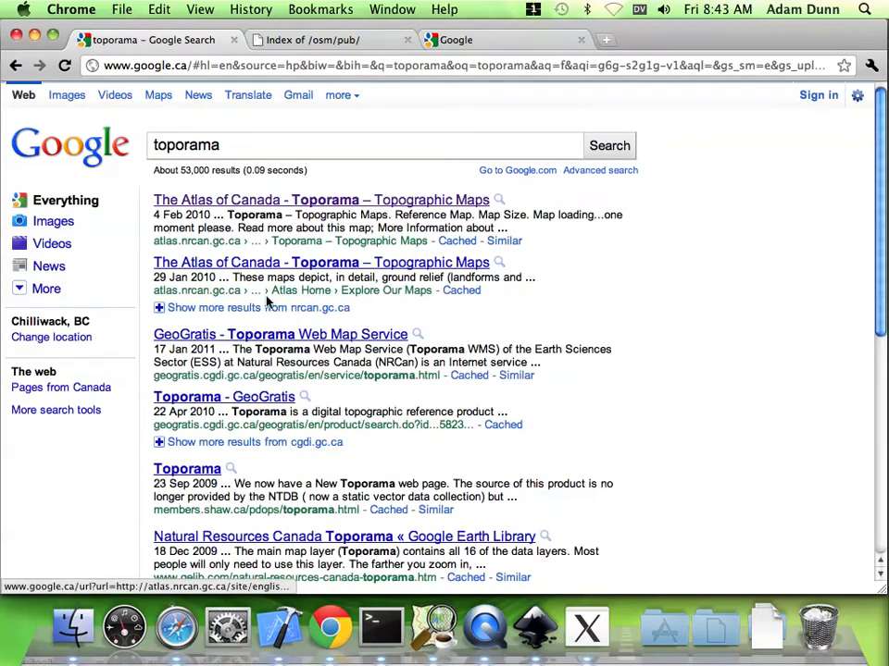
left_click(318, 200)
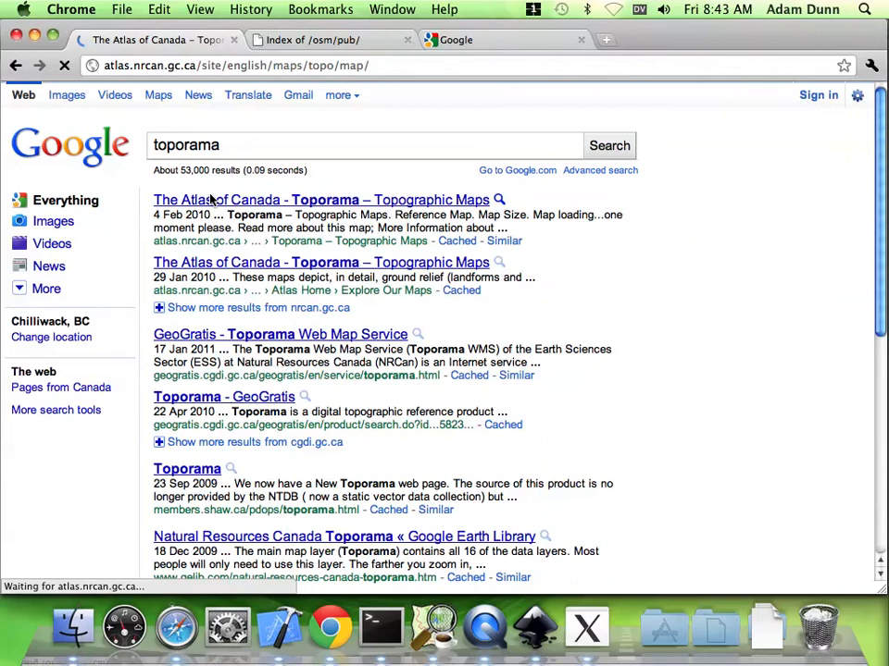
Load Toporama around sheets 92H3–92H5, then move to the /osm/pub/ FTP index
left_click(323, 200)
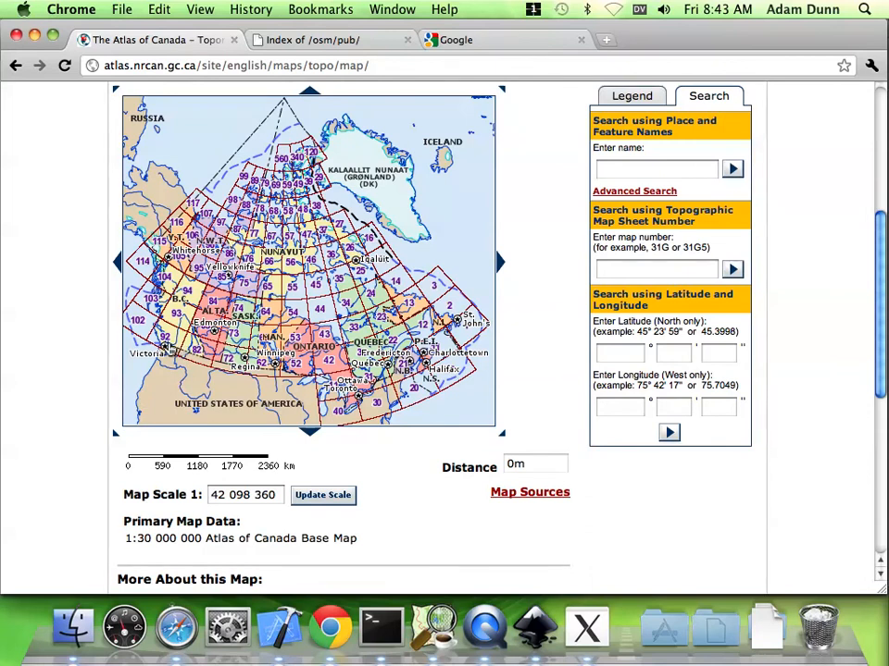
mouse_move(78, 351)
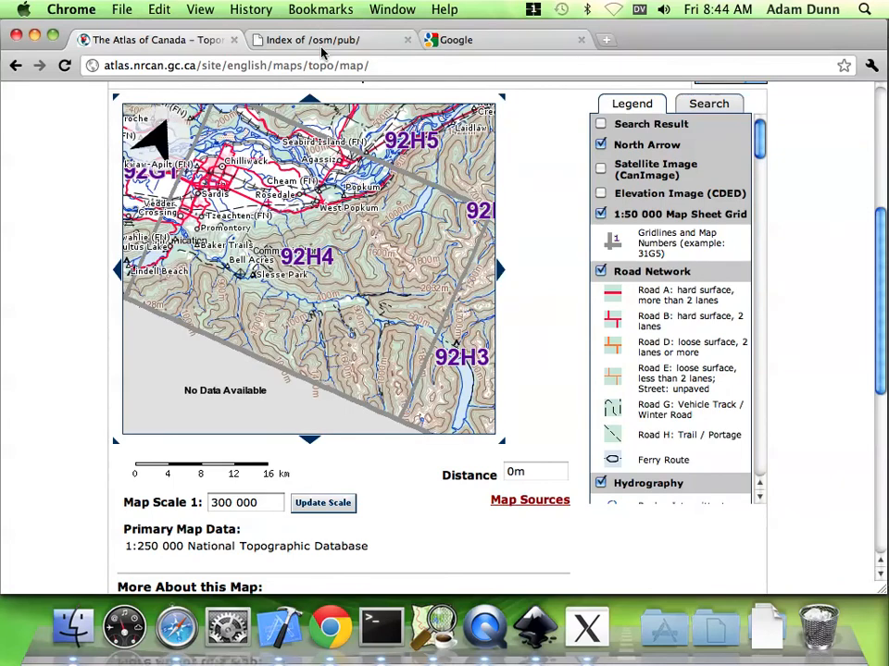
left_click(311, 41)
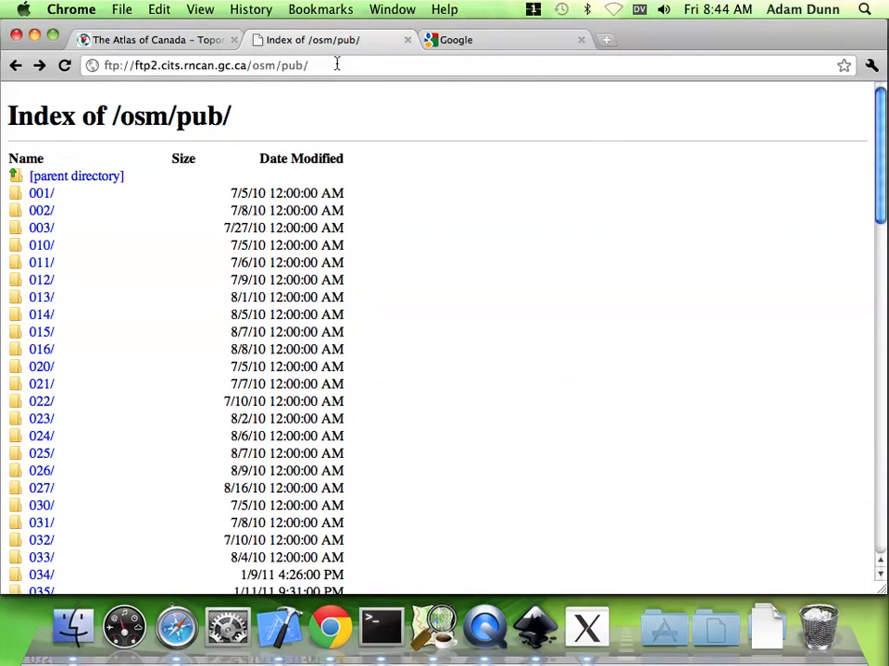
Select the /osm/pub/ FTP address and browse its numbered folder list
left_click(203, 65)
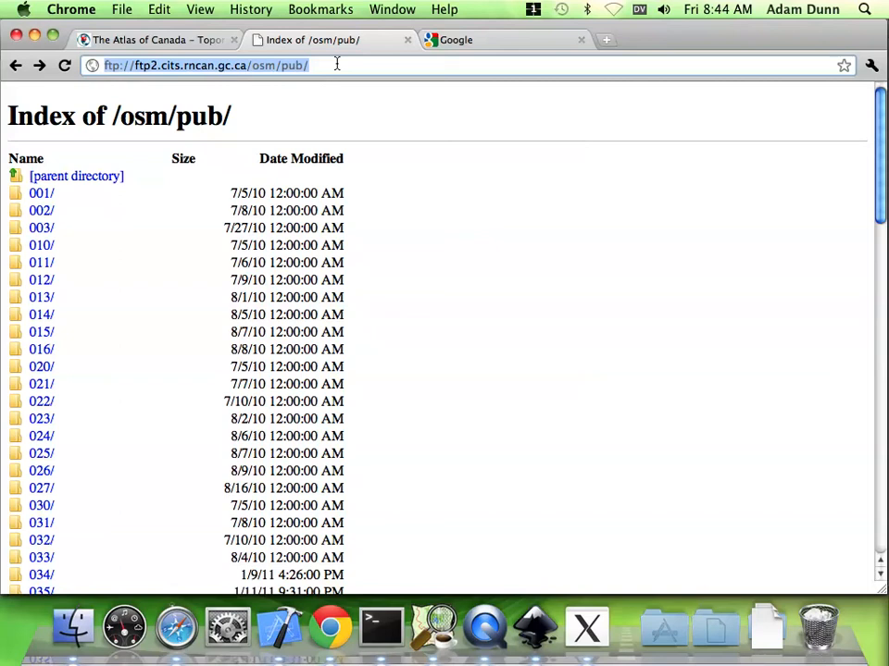
mouse_move(90, 214)
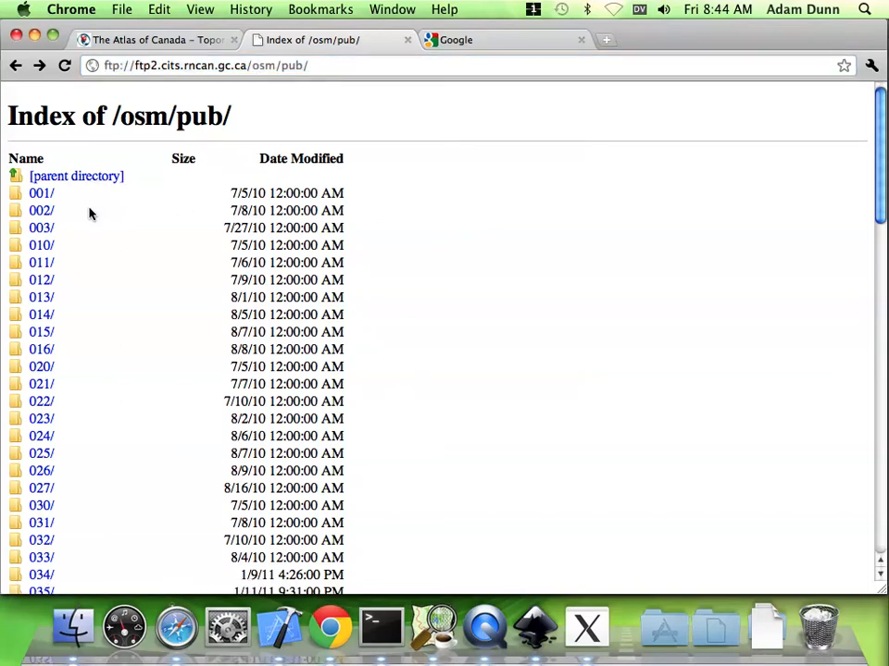
scroll("down", 3)
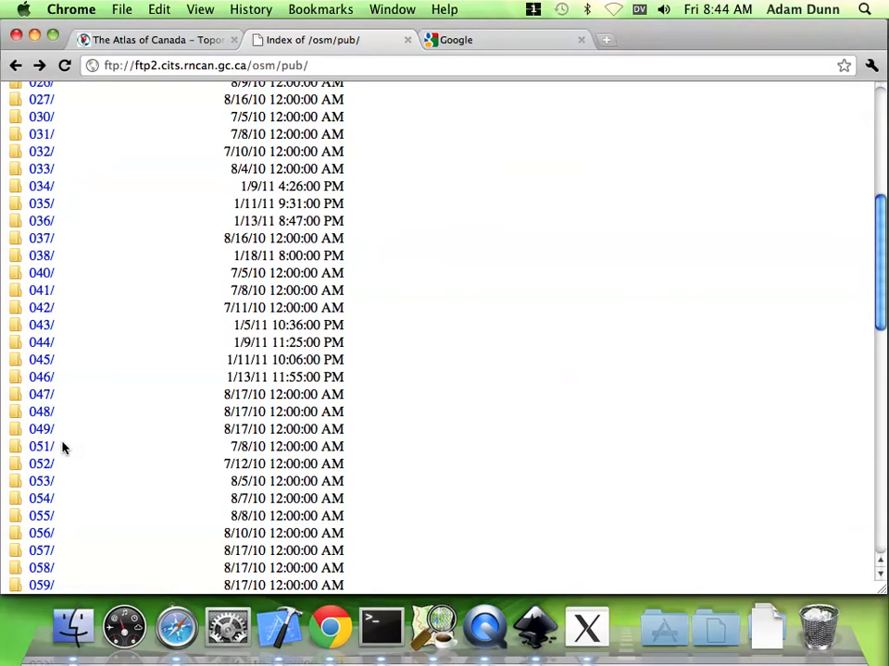
scroll("down", 3)
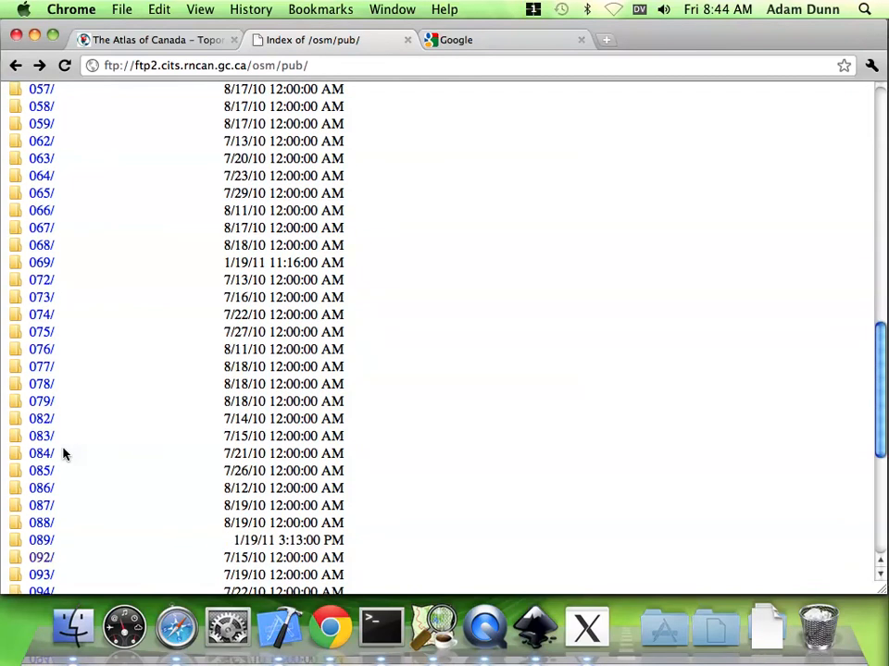
scroll("up", 3)
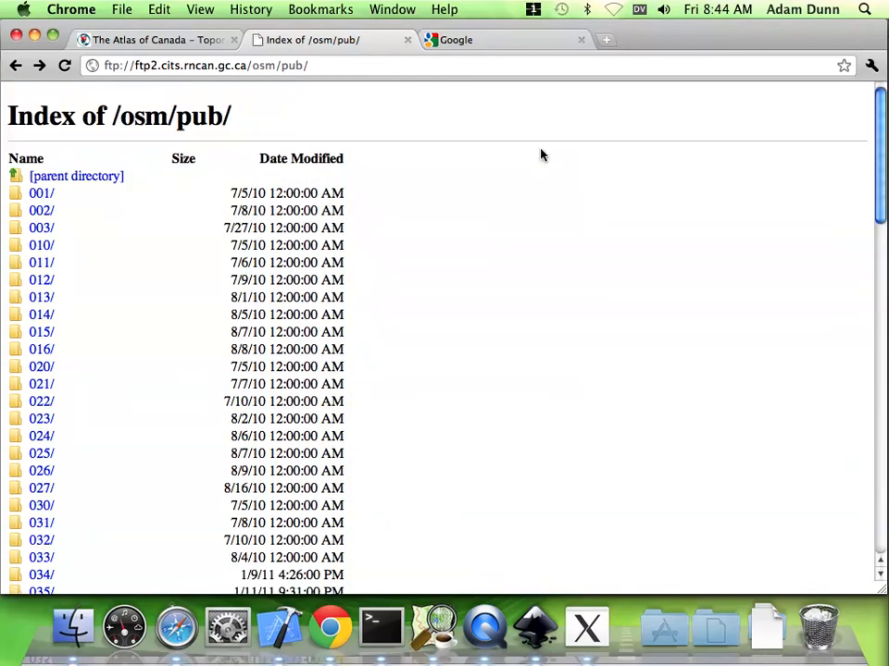
mouse_move(528, 46)
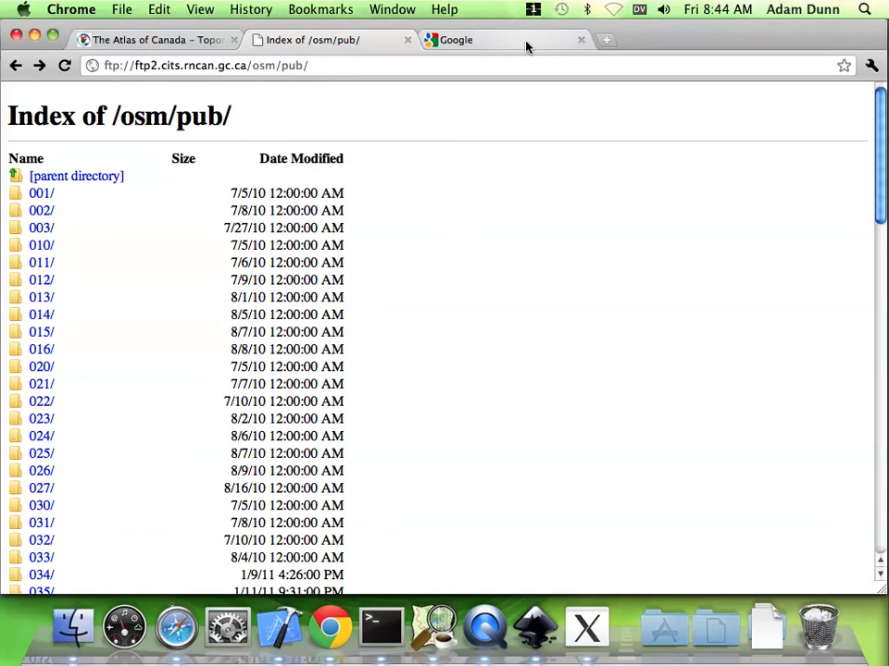
Search Google for 'steggink geo' to find the Geo REST stuff page
left_click(474, 41)
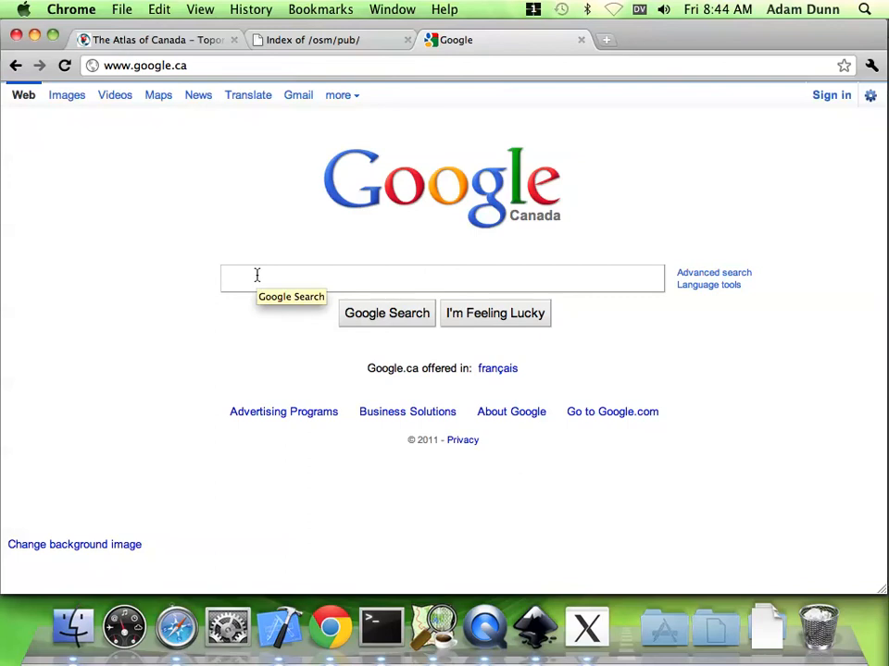
type("ste")
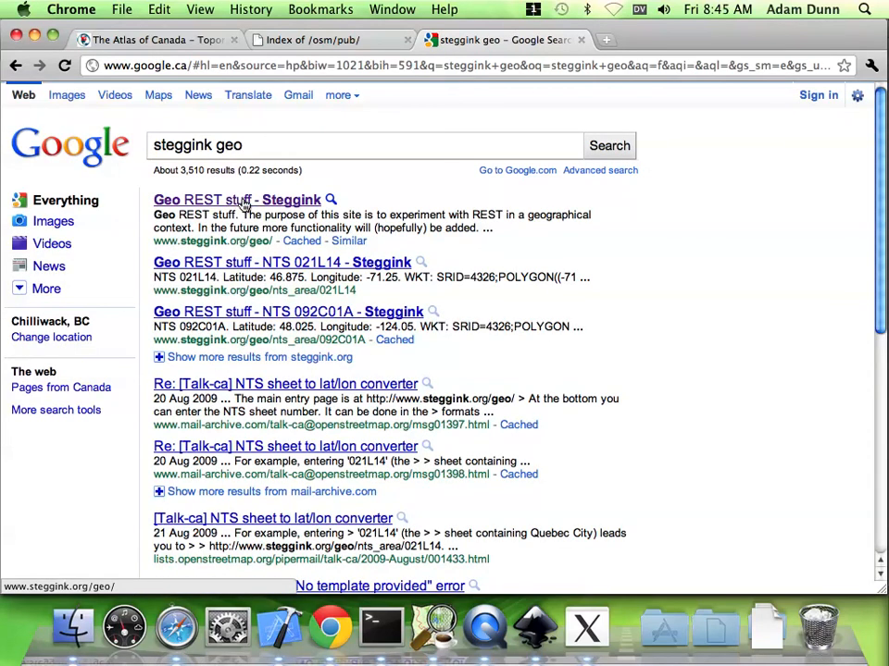
mouse_move(267, 203)
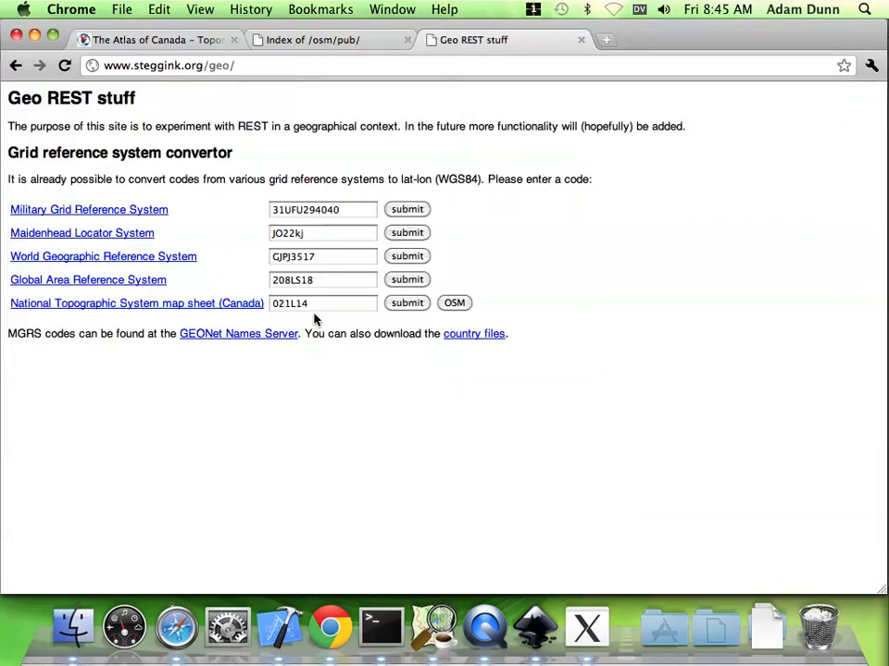
mouse_move(152, 307)
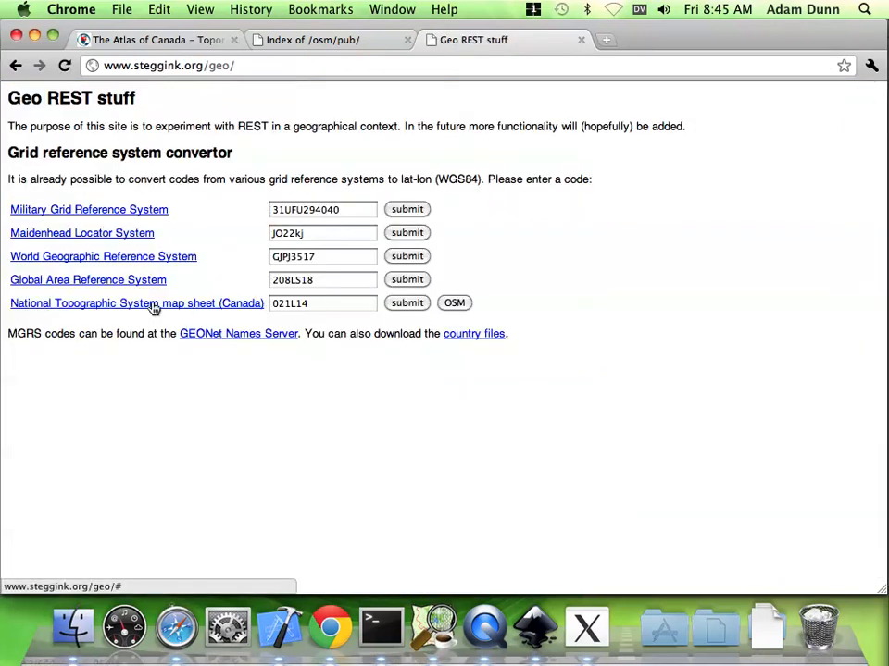
Enter NTS sheet code 092h04 in the converter and show its area on OpenStreetMap
left_click(322, 304)
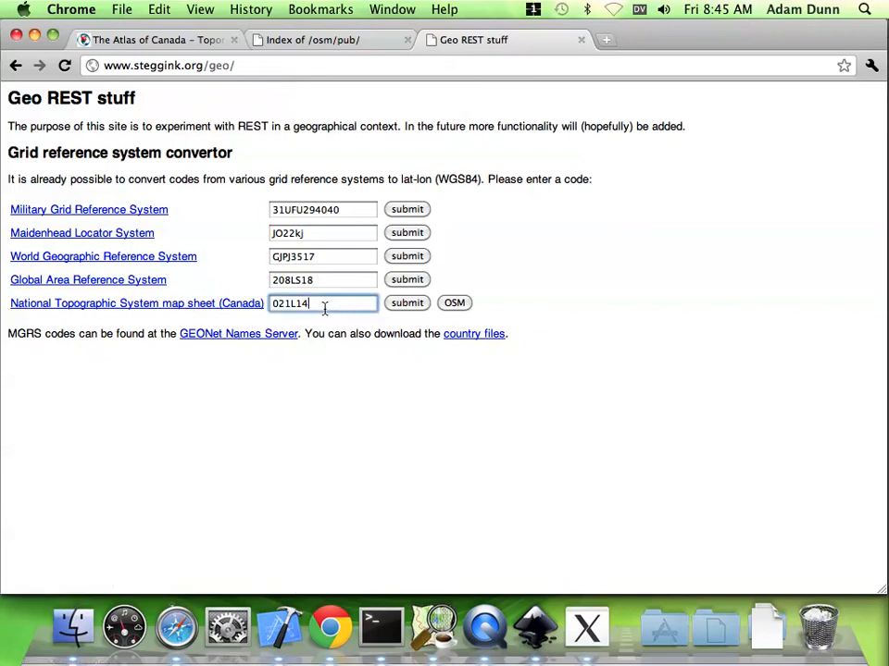
type("09")
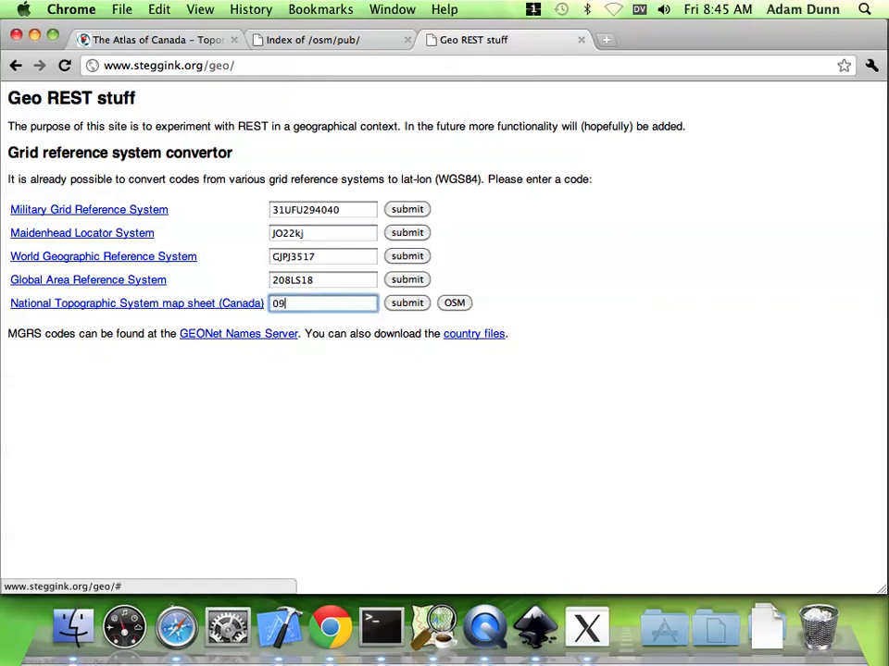
type("2h04")
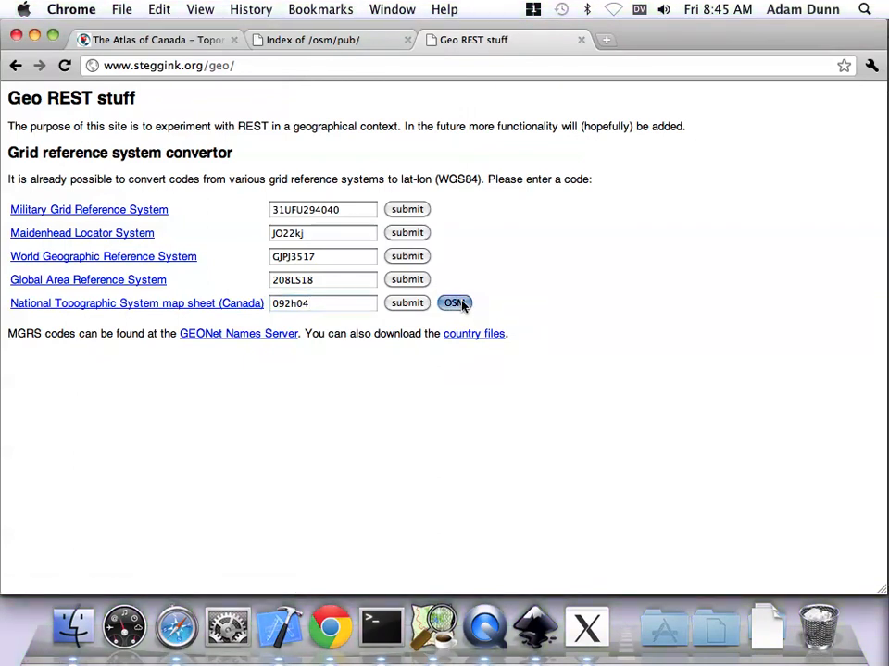
left_click(455, 303)
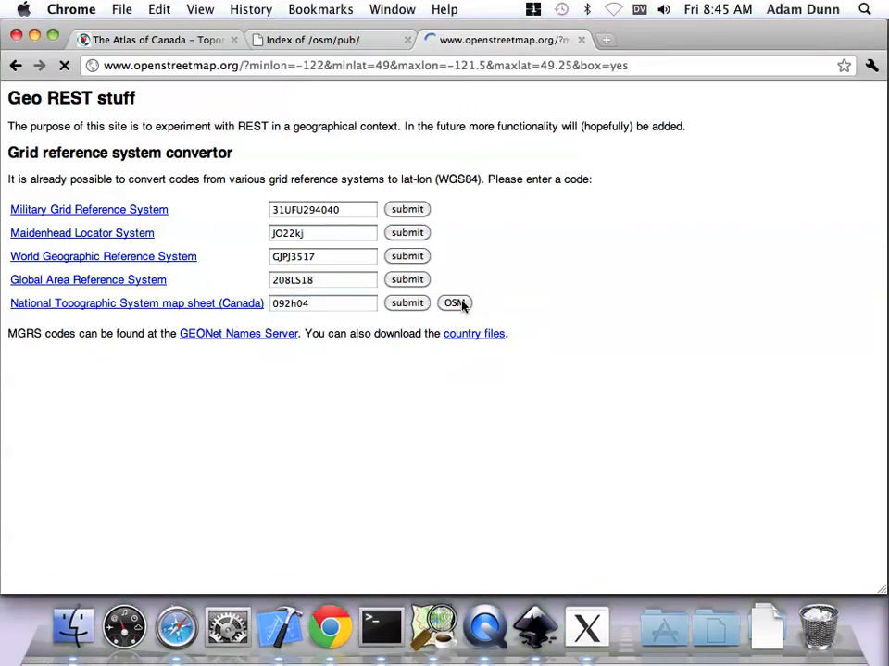
left_click(455, 303)
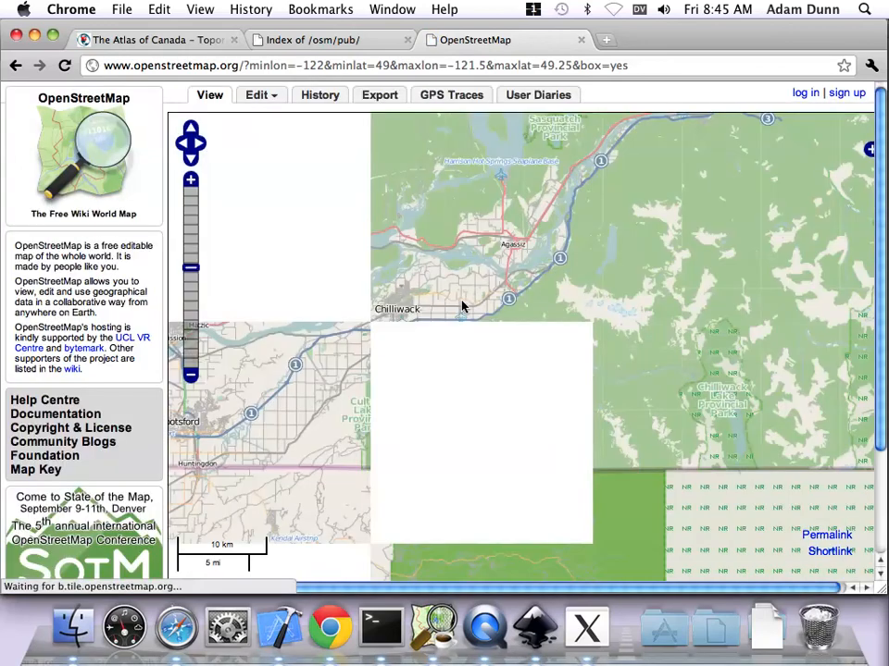